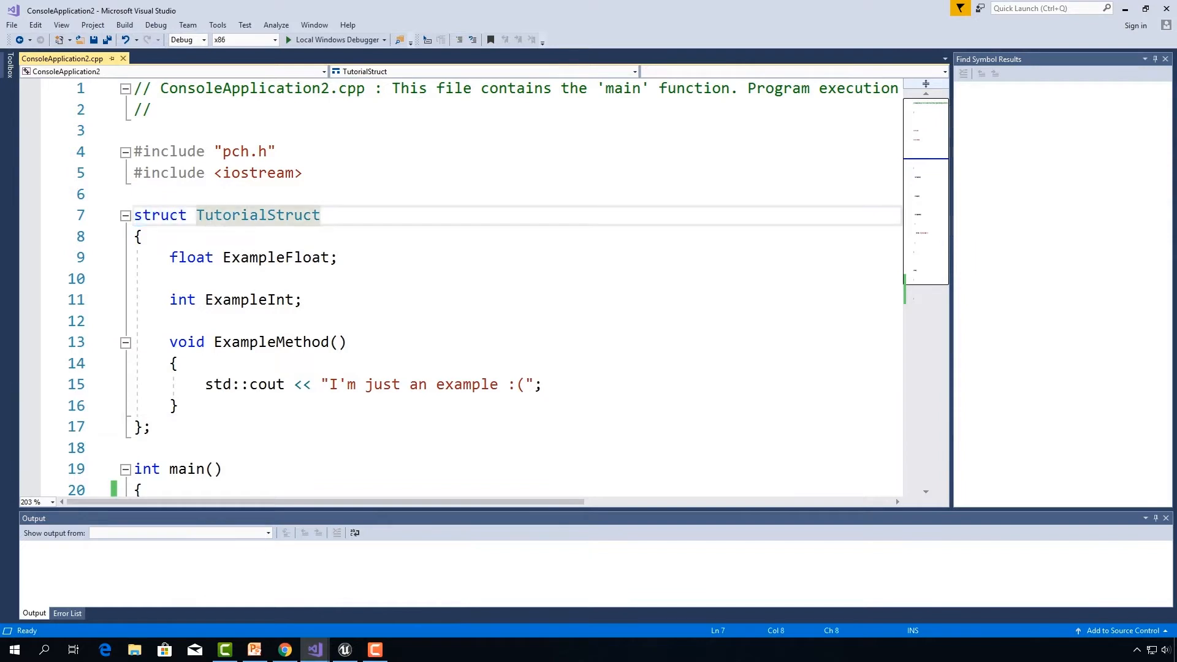
Step: Bring up the Tick code in FlyingFurniture.cpp and go to FVector's definition
click(170, 257)
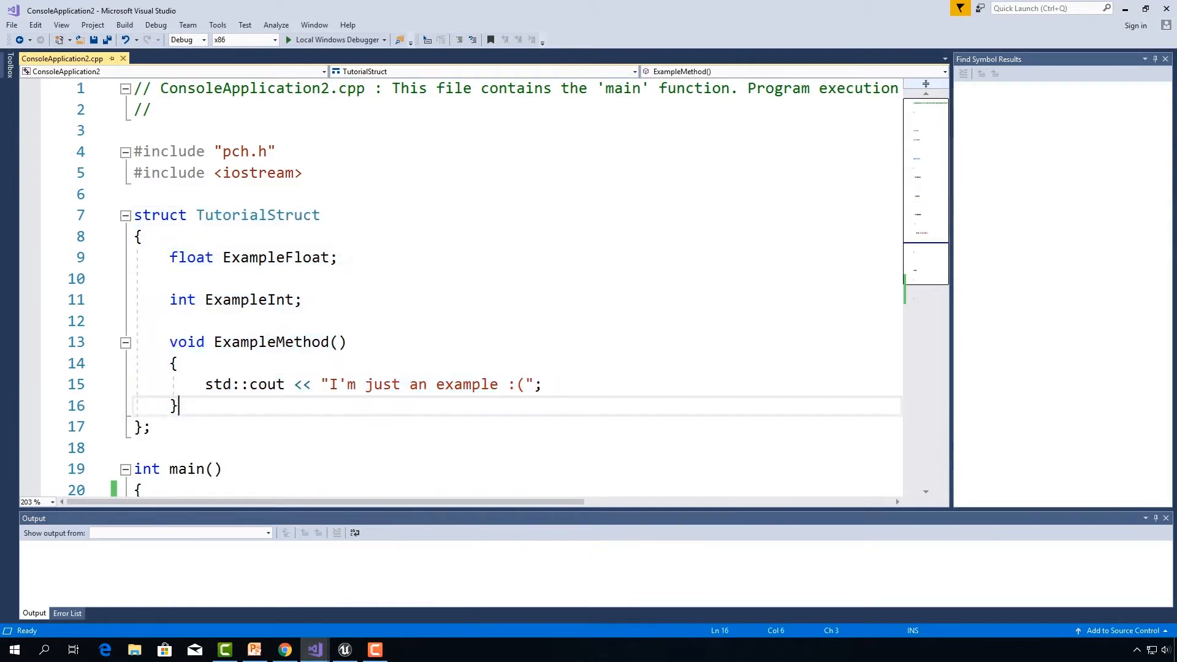
drag(170, 256, 177, 406)
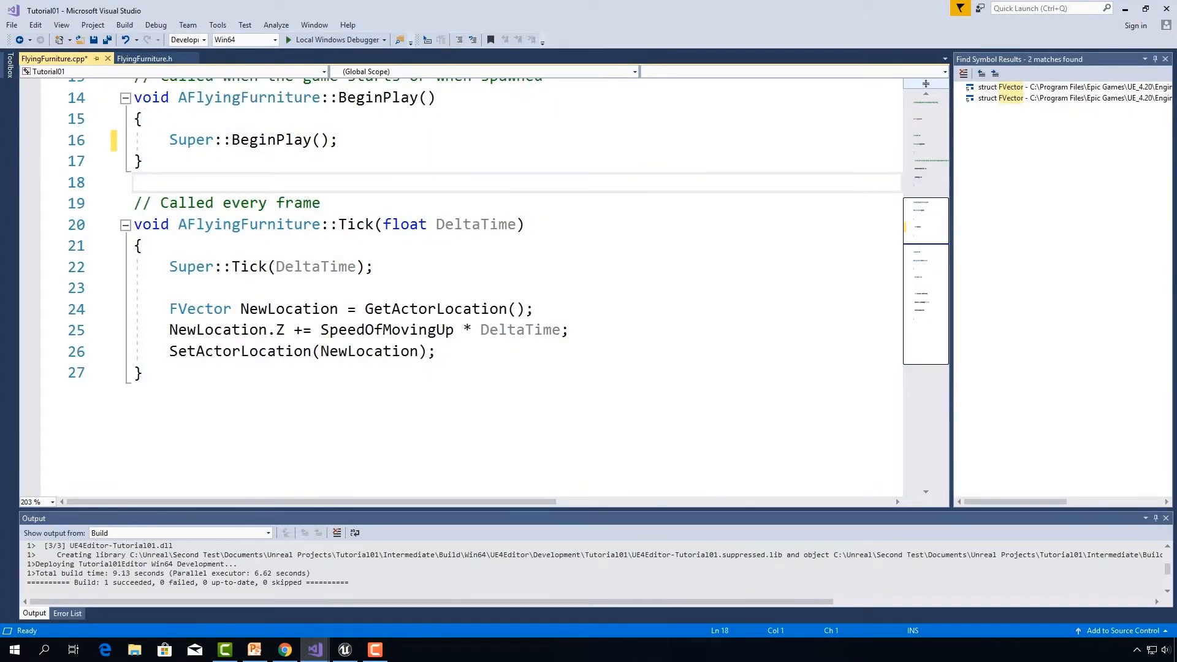
mouse_move(203, 308)
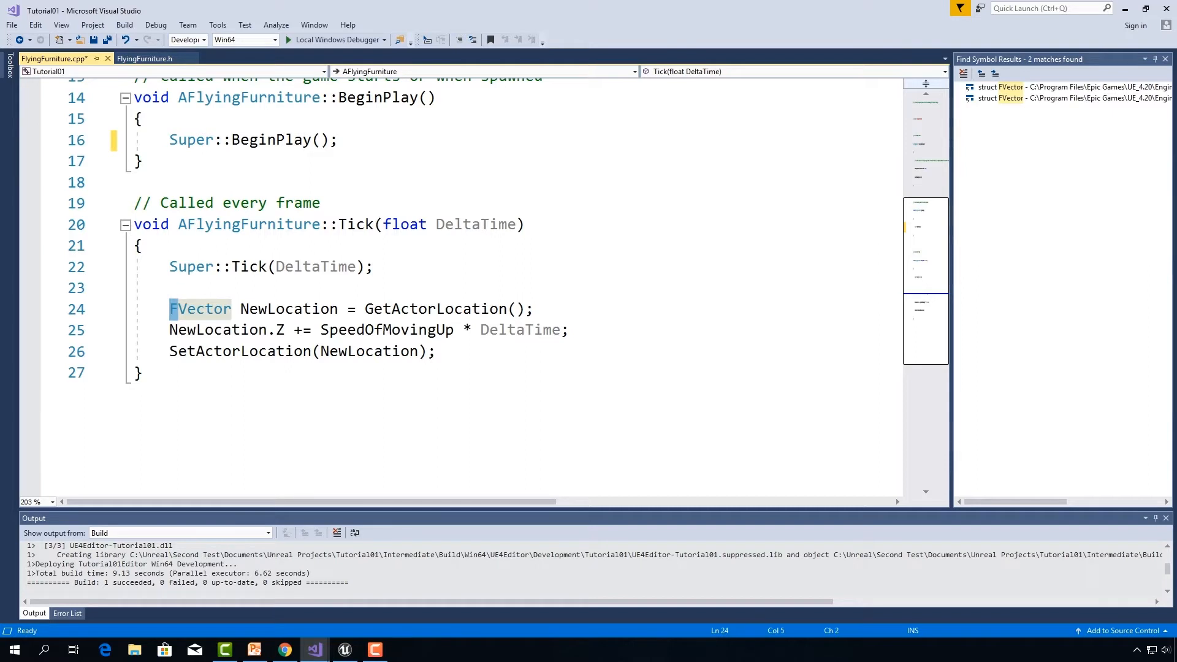
click(191, 308)
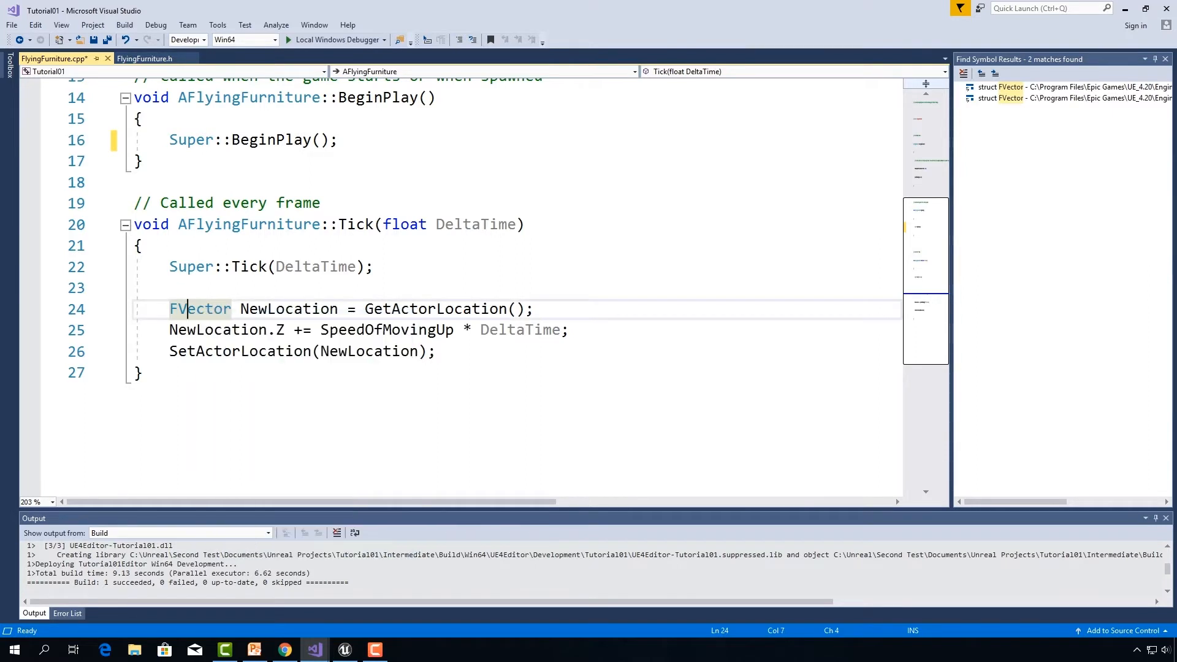
right_click(201, 309)
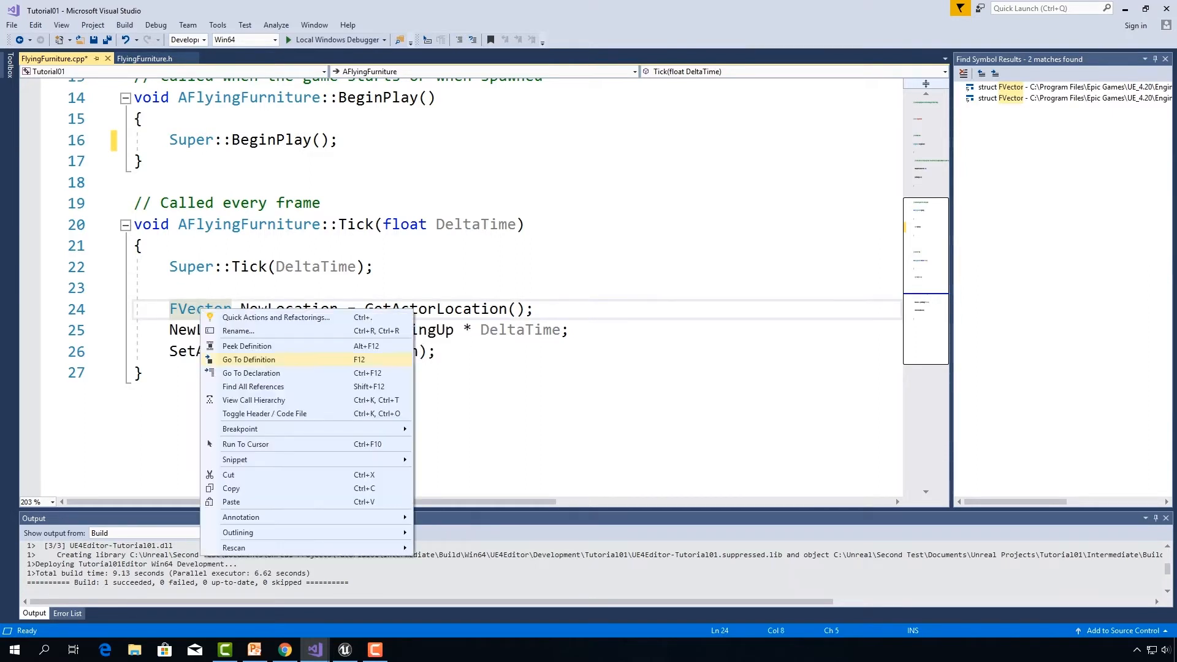
click(248, 360)
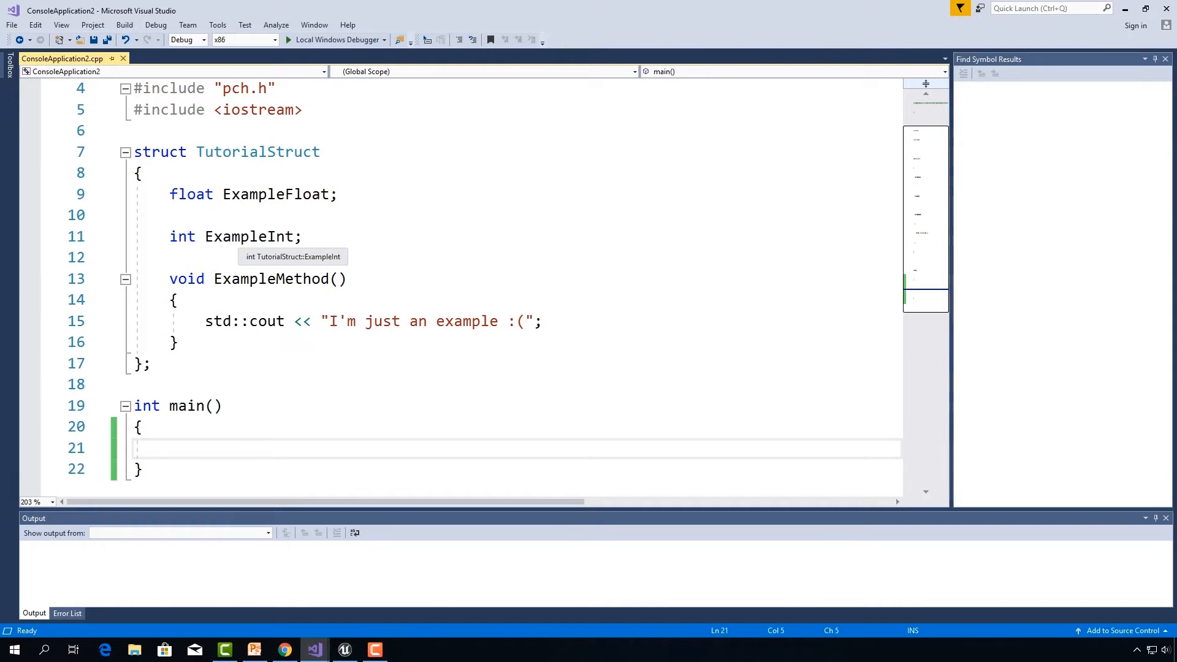
Step: Declare a TutorialStruct named Youtube in main
text(Tutorial)
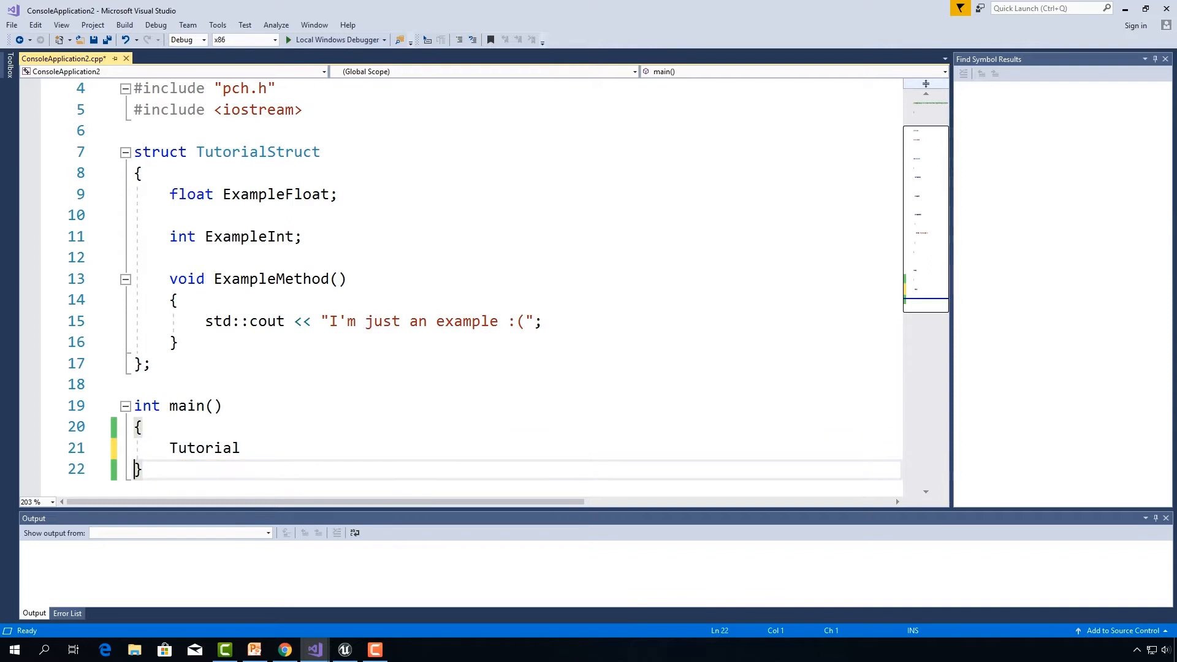
text(Struct)
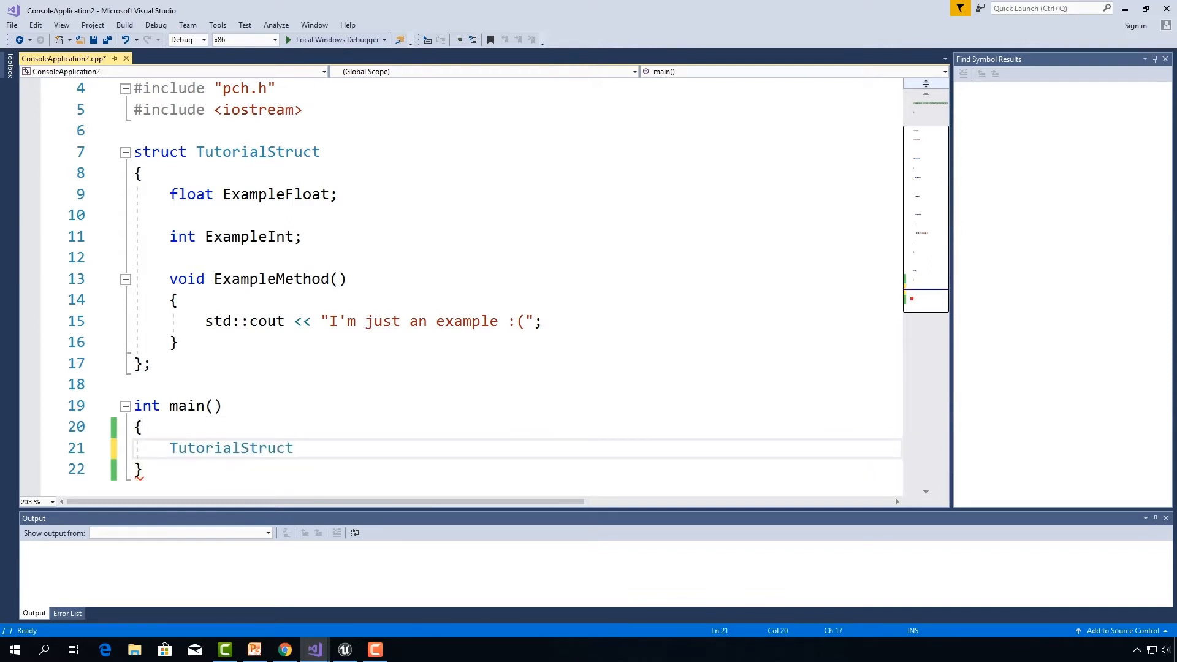
text(Youtube;)
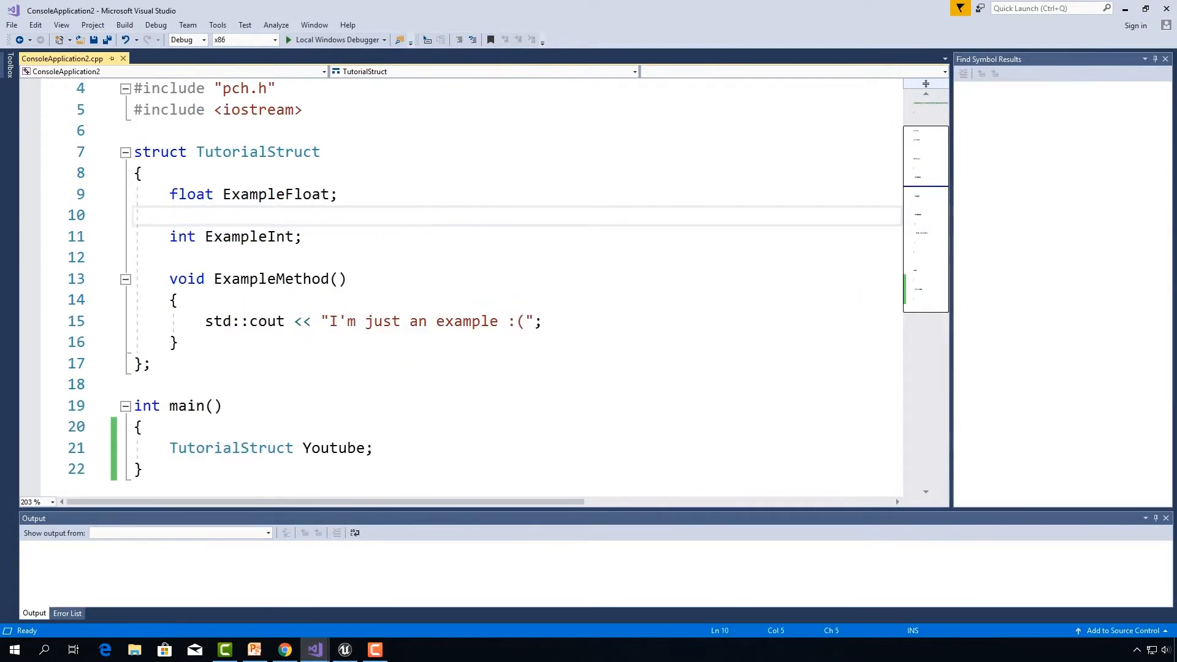
Step: Set Youtube.ExampleFloat to 10.f, then return to FlyingFurniture.cpp
click(362, 322)
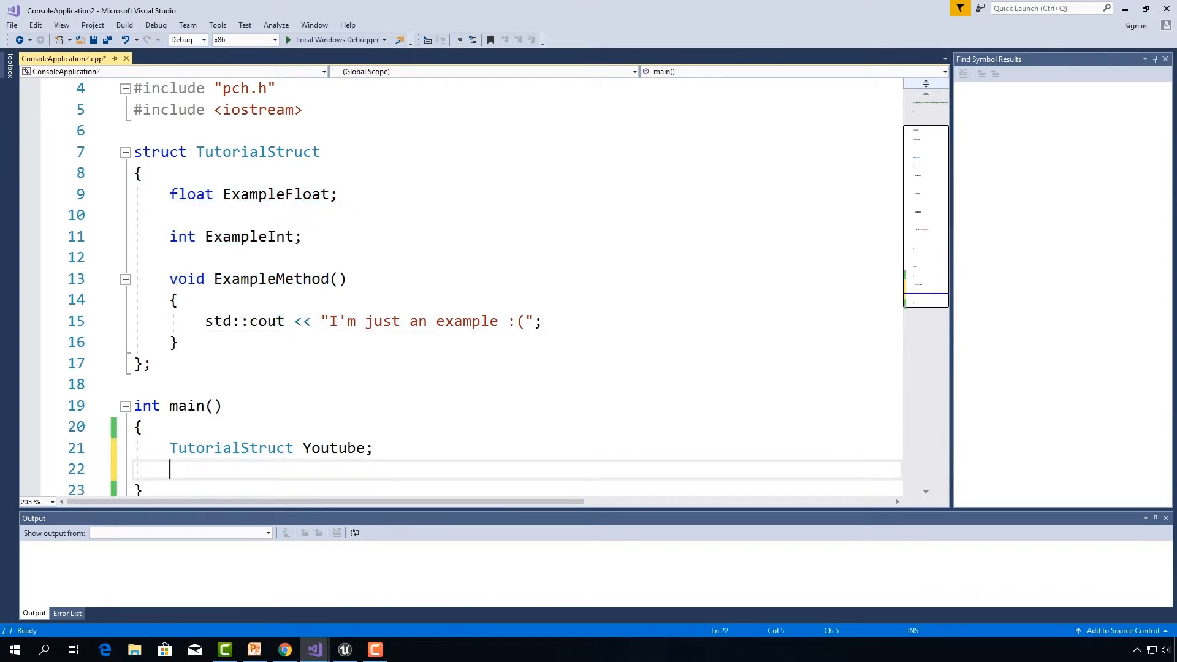
text(Youtube)
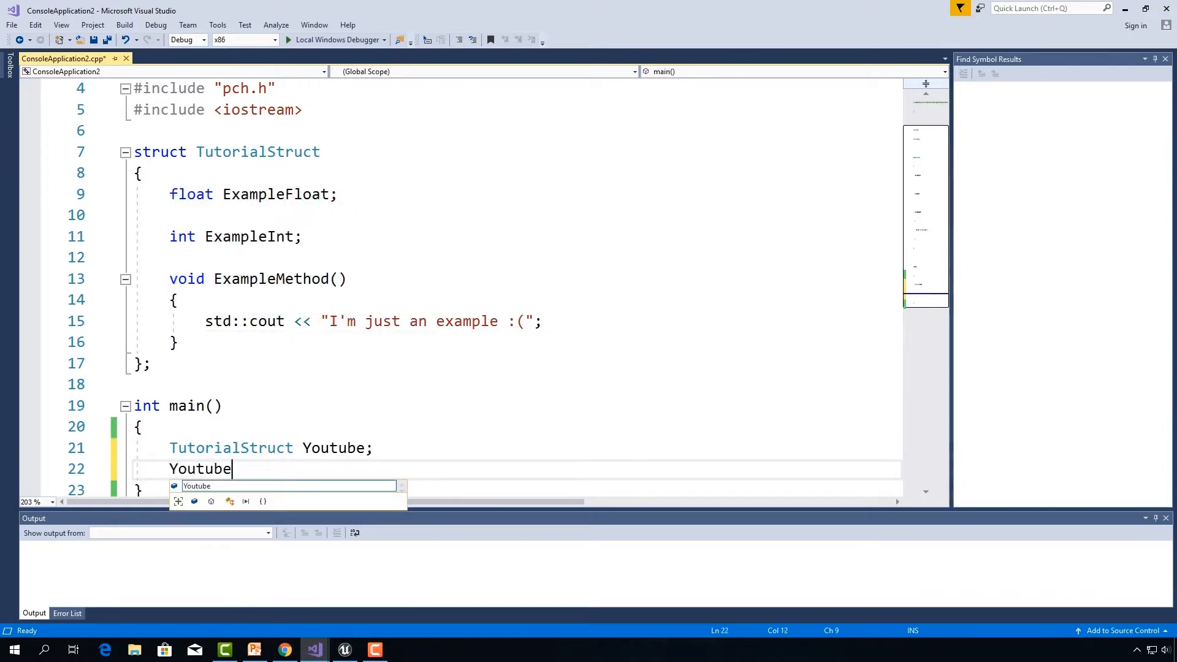
text(.)
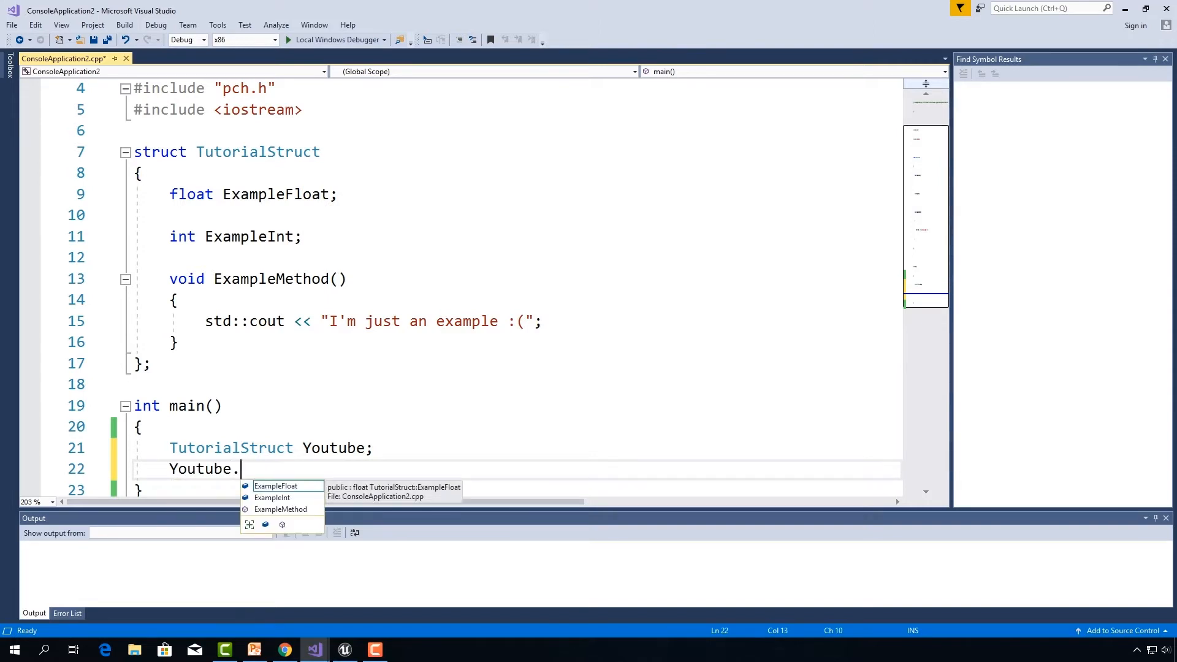
text(ExampleFloat)
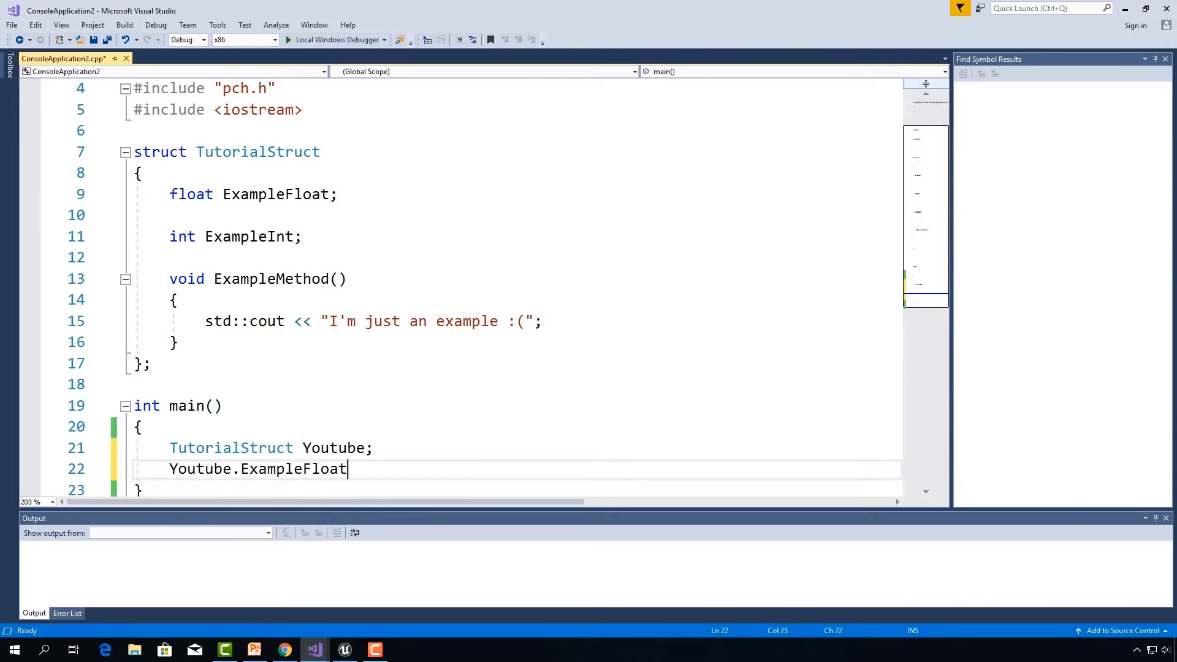
text(= 10.f;)
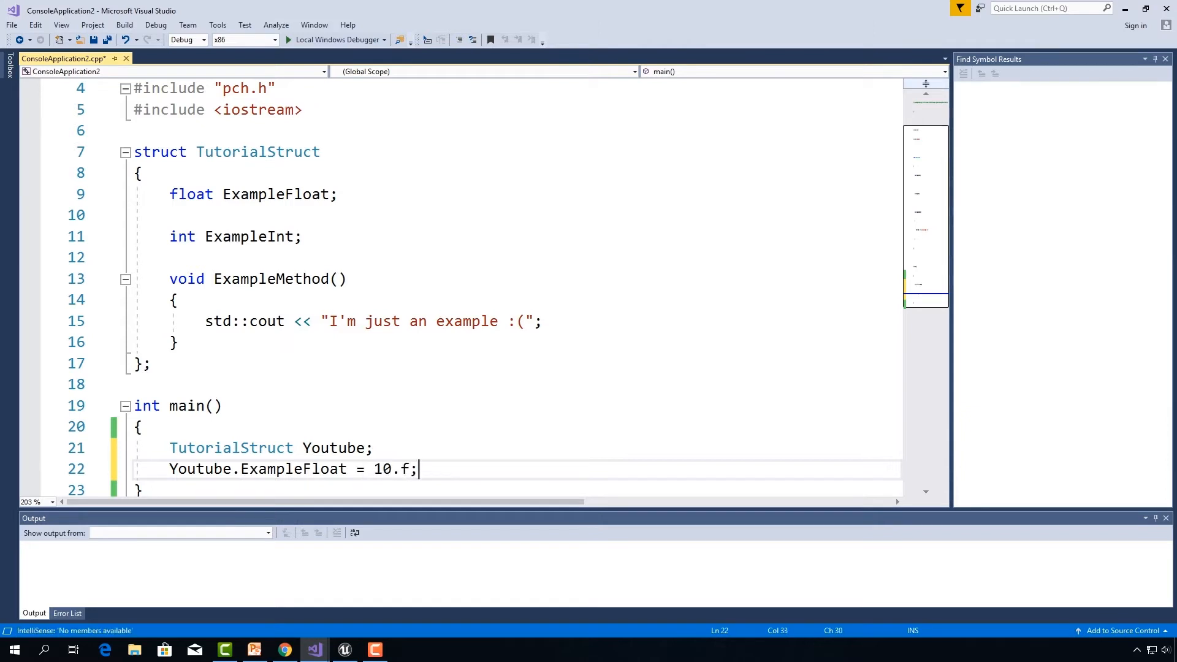
text(+=)
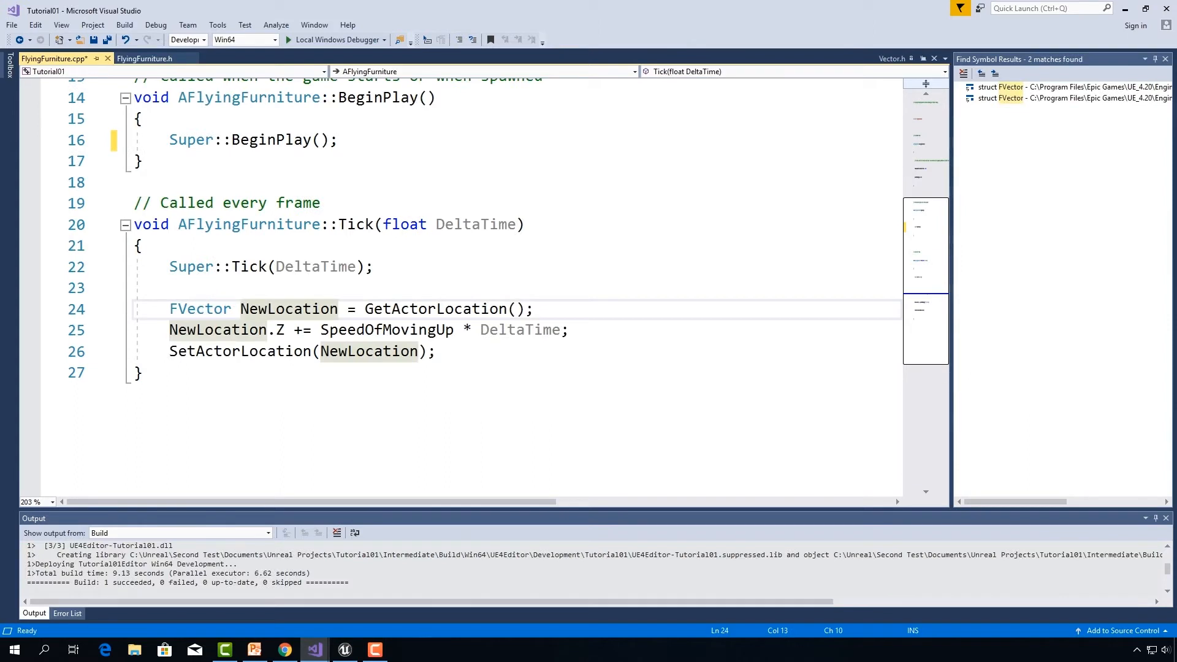
click(239, 308)
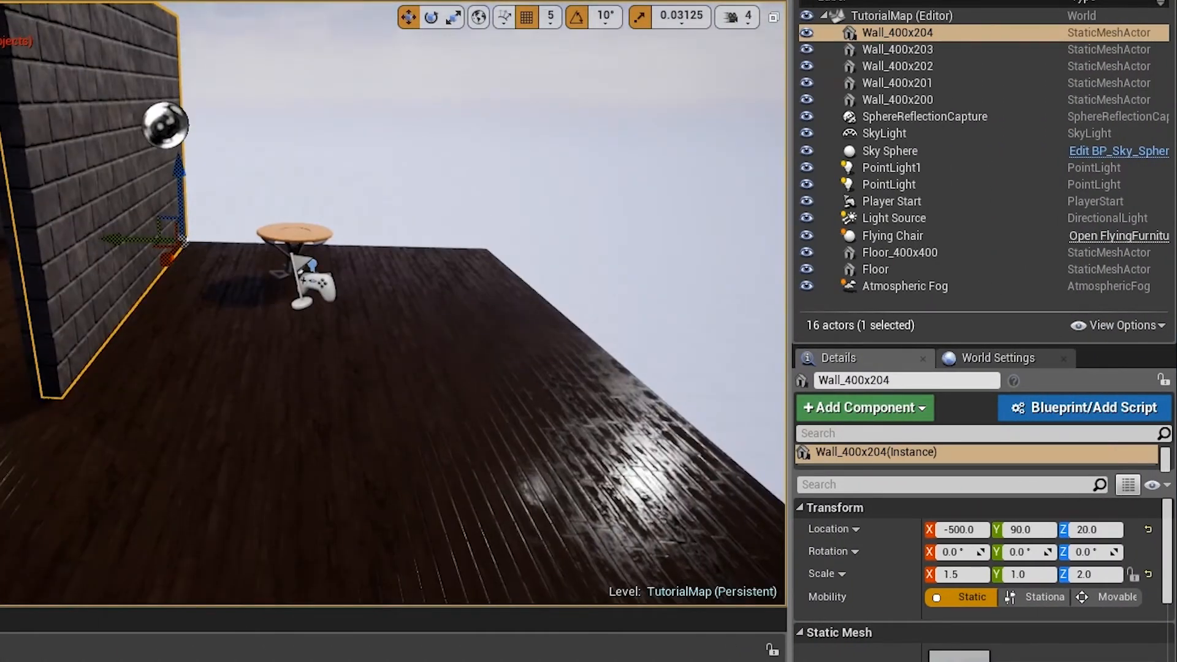
Step: Select the Floor actor in the TutorialMap viewport and right-click
click(875, 268)
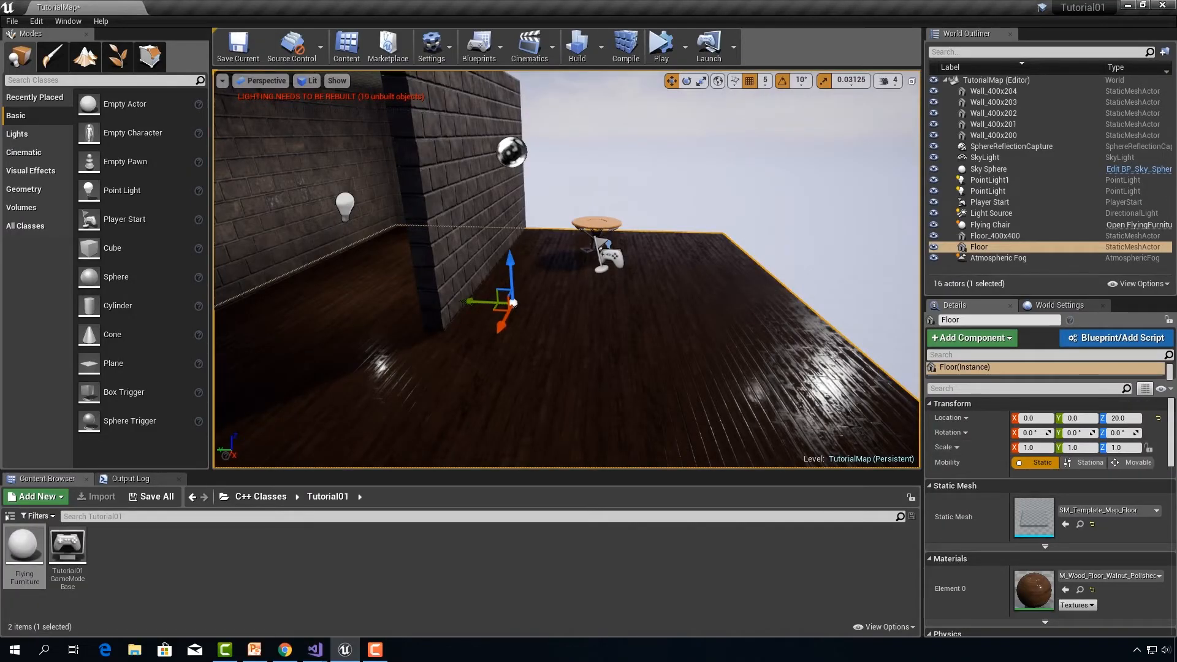
right_click(24, 543)
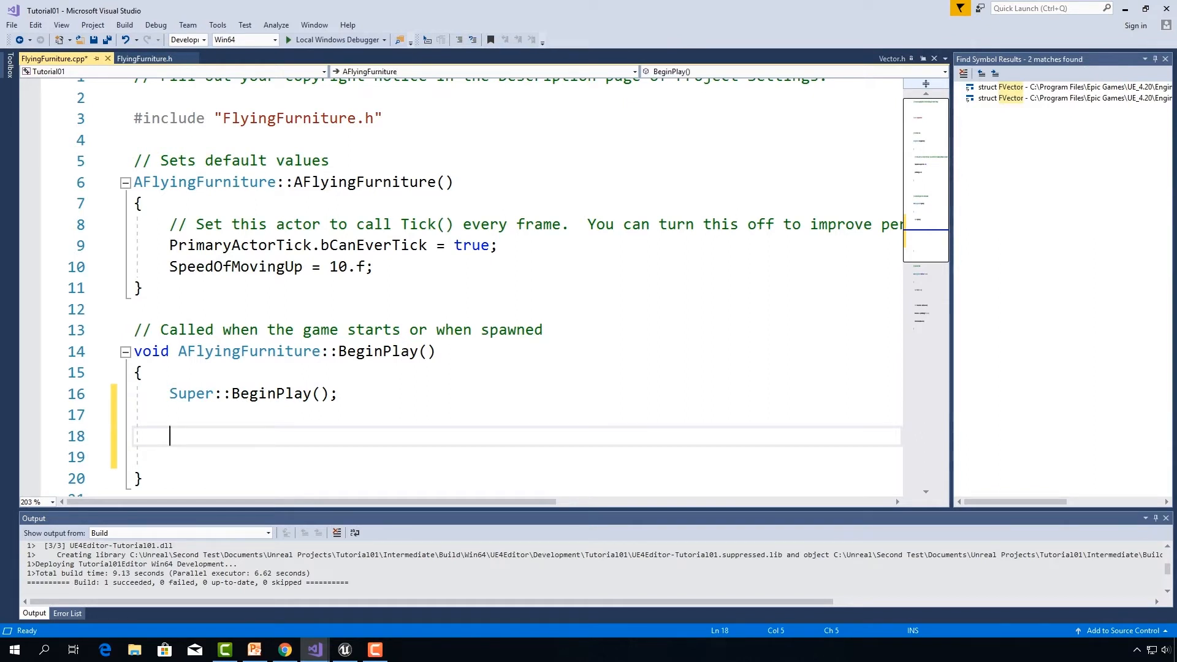
Step: In BeginPlay, store GetTransform() in an FTransform named ActorTransform
text(Get)
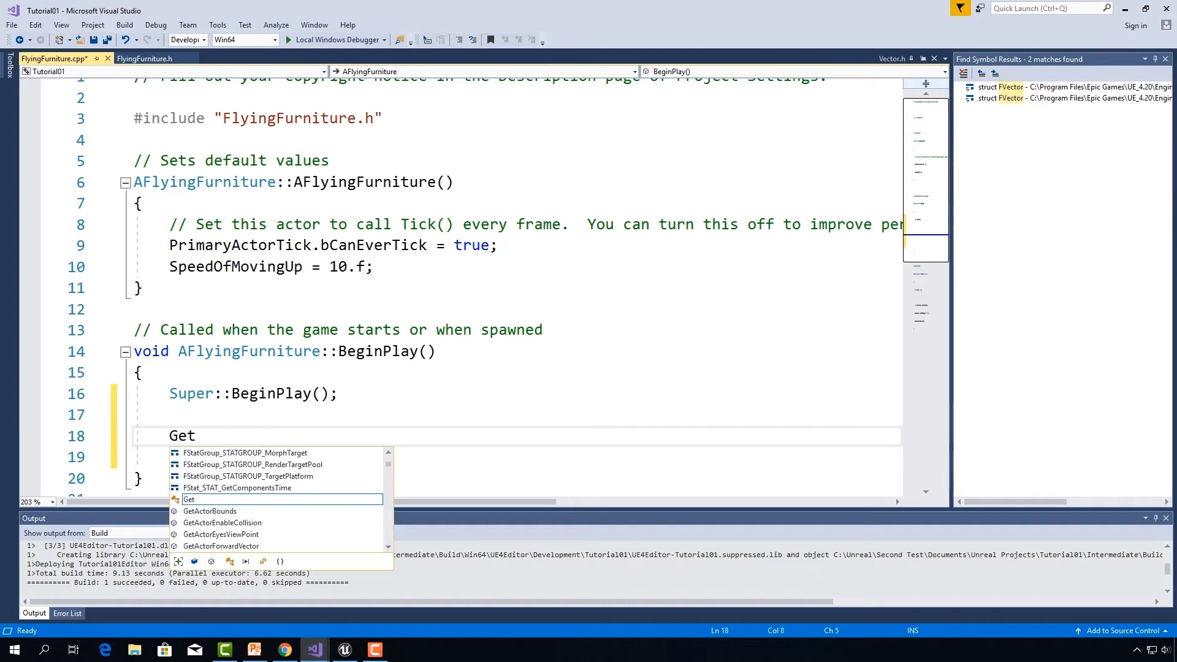
text(Transf)
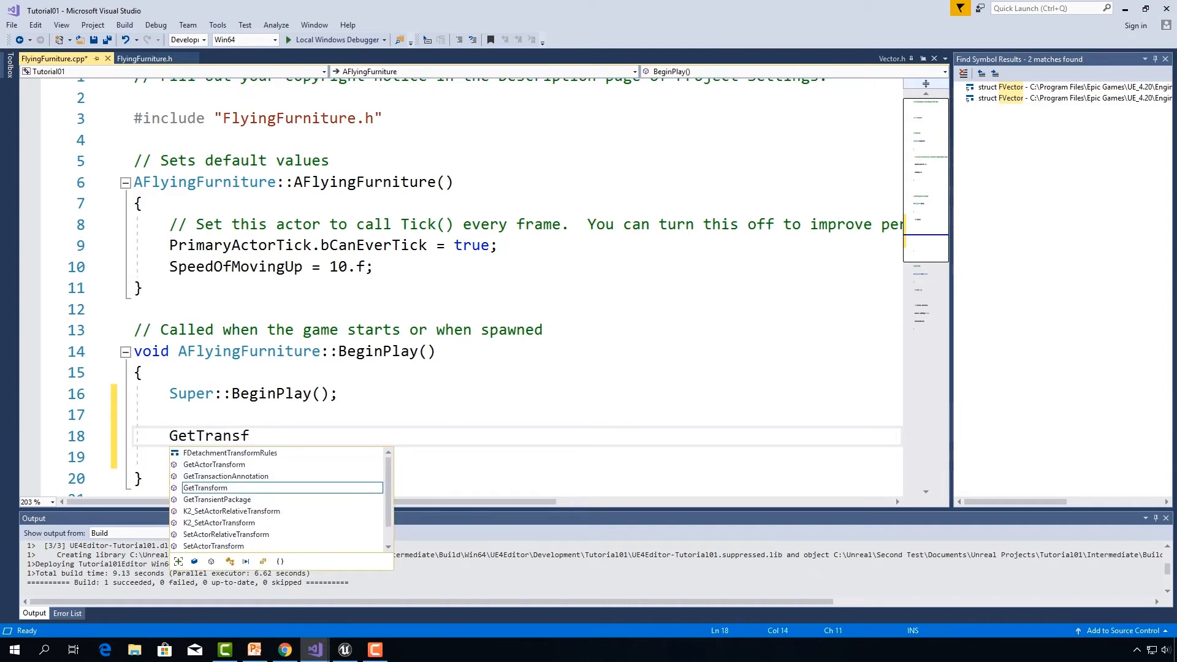
text(o)
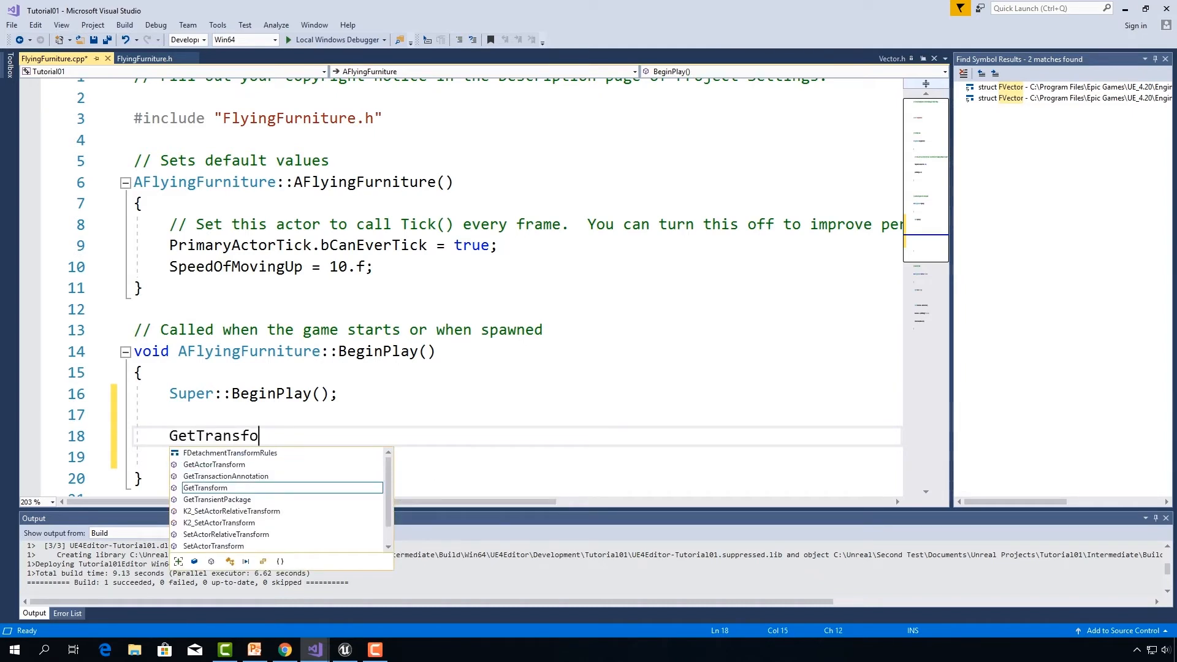
text(rm)
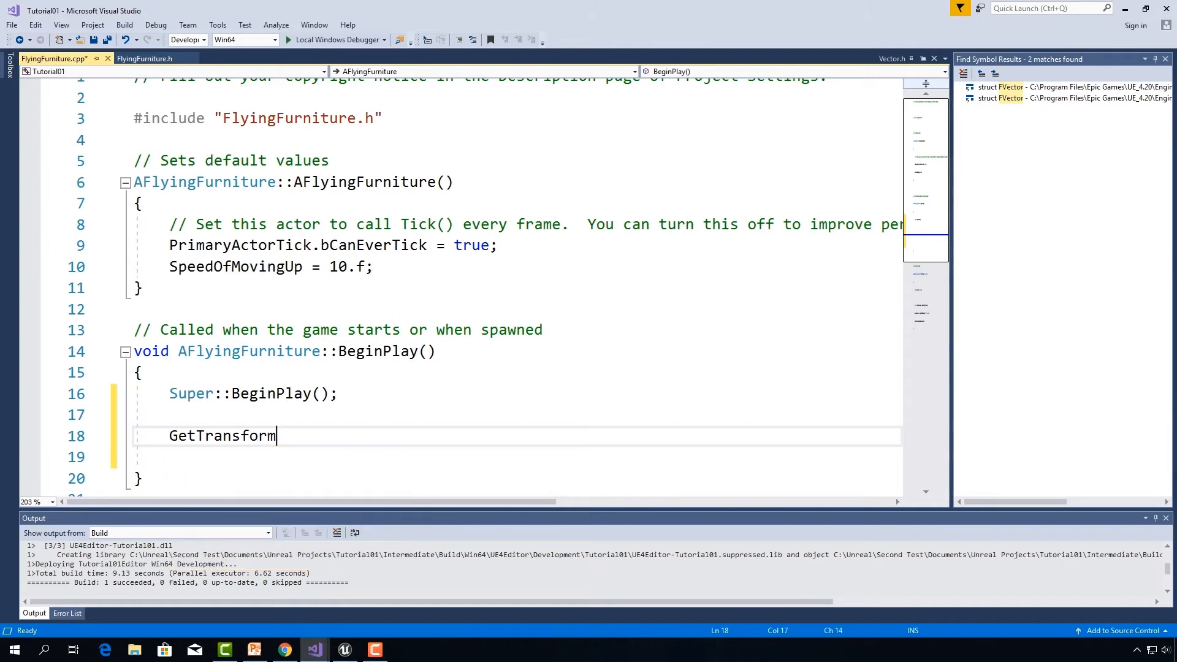
text(();)
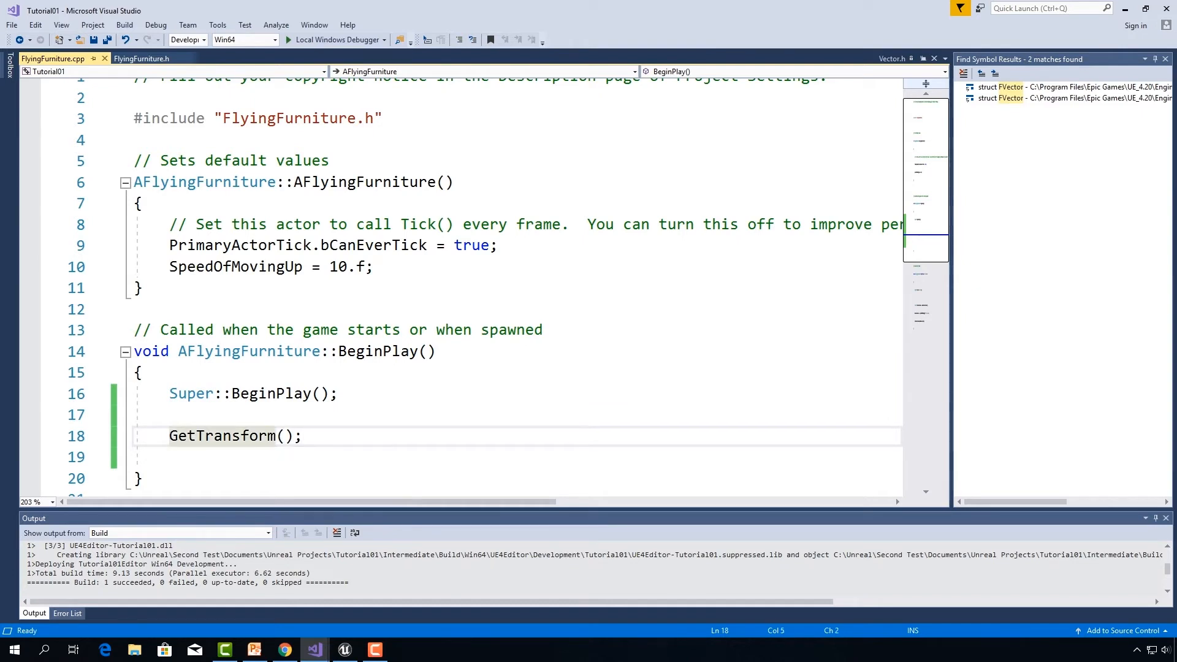
text(FTransform)
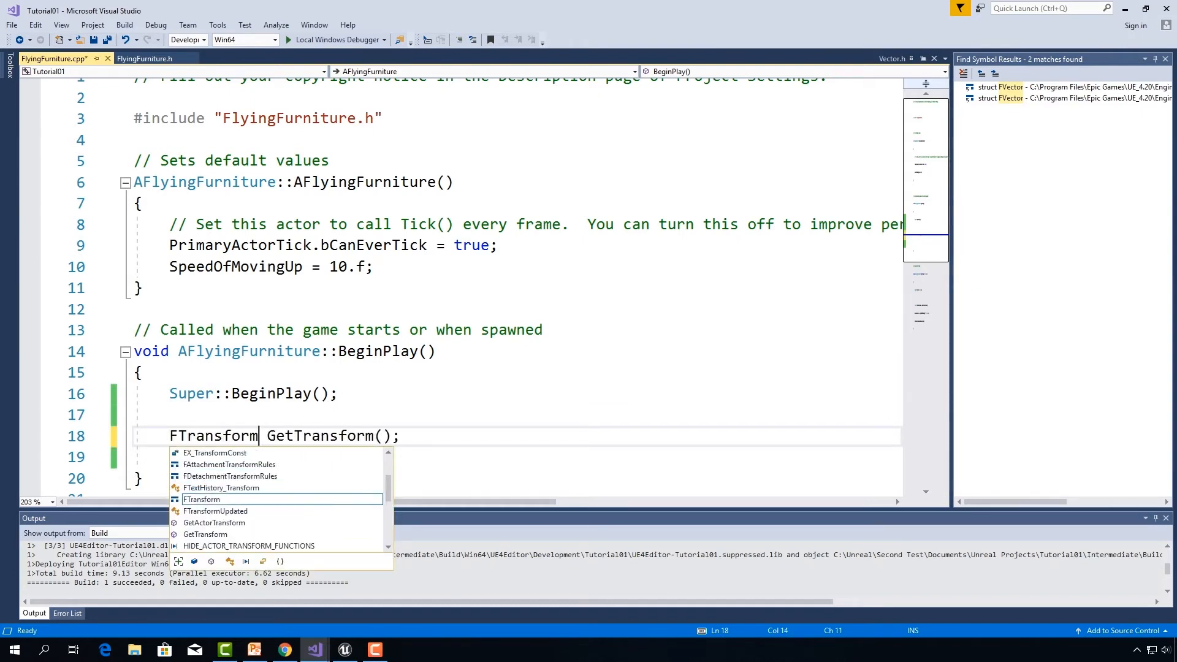
text(ActorTransform)
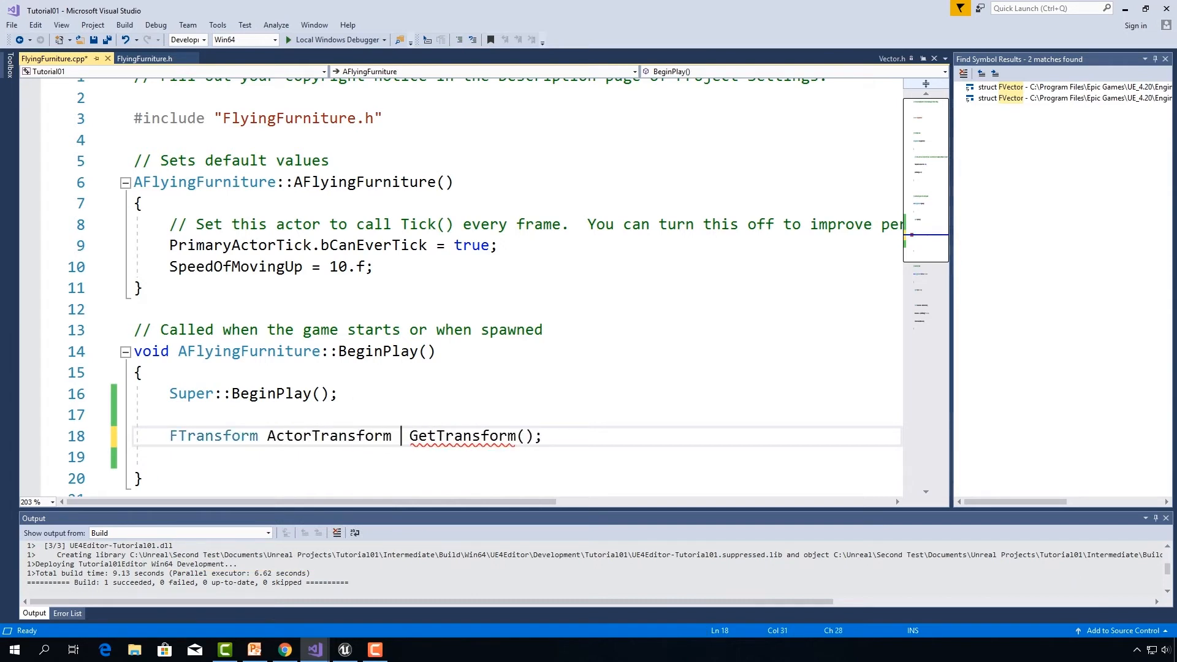
text(=)
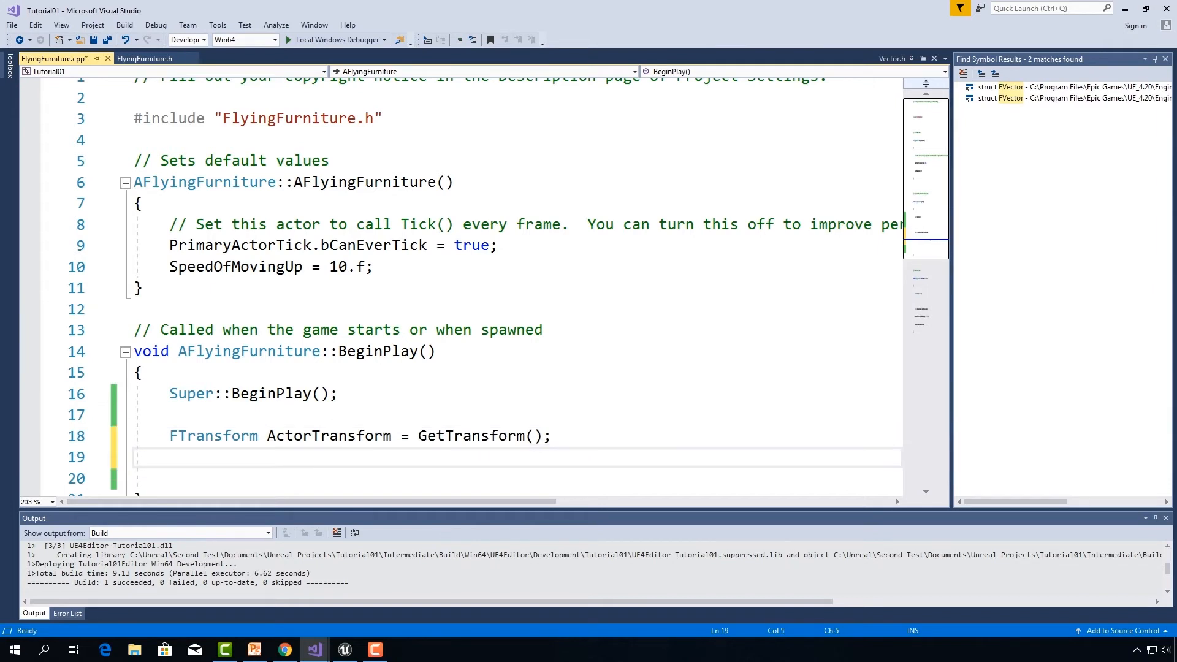
Step: Begin the next line with a member access on ActorTransform
double_click(329, 436)
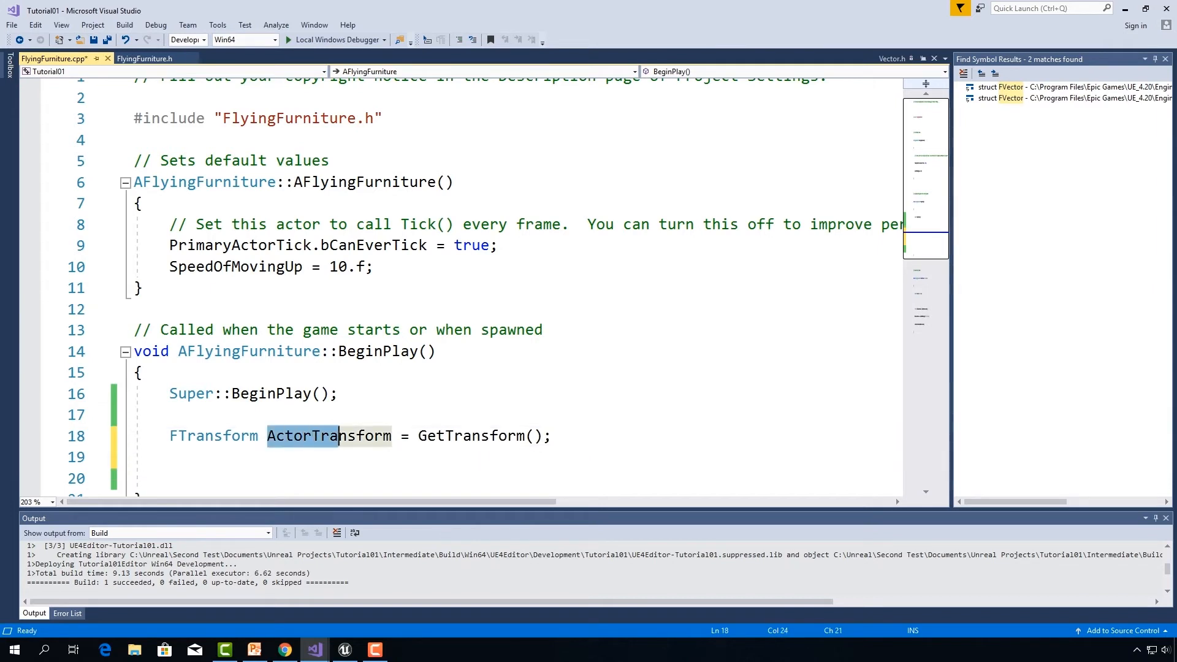
text(ActorTransform)
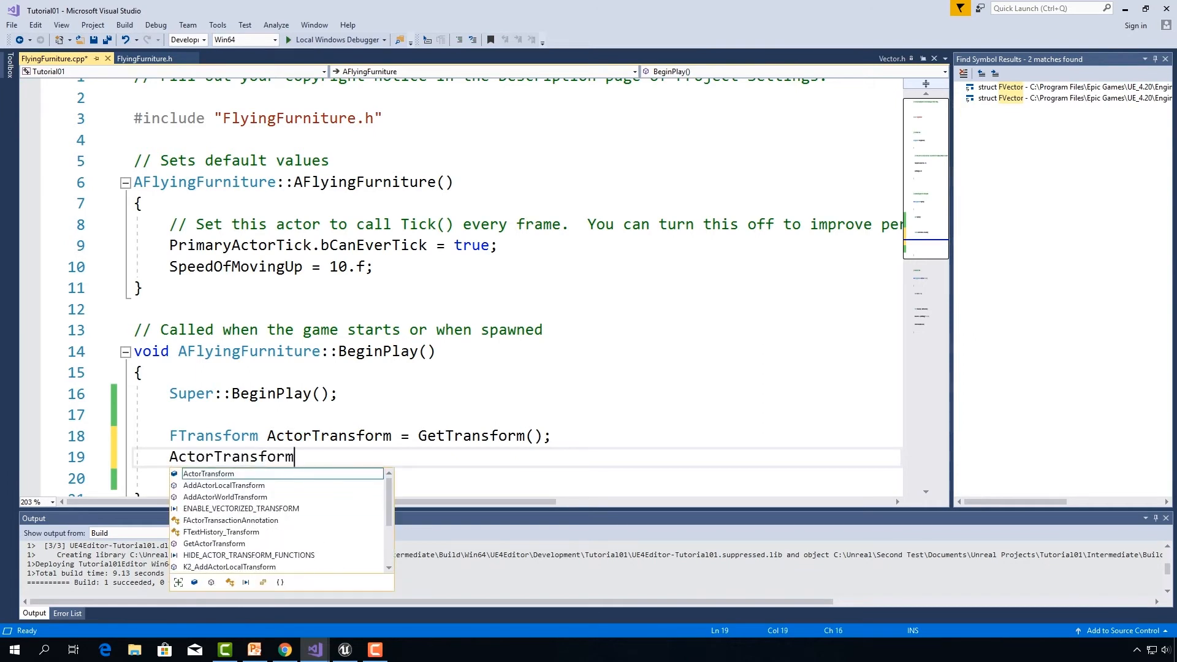
text(.)
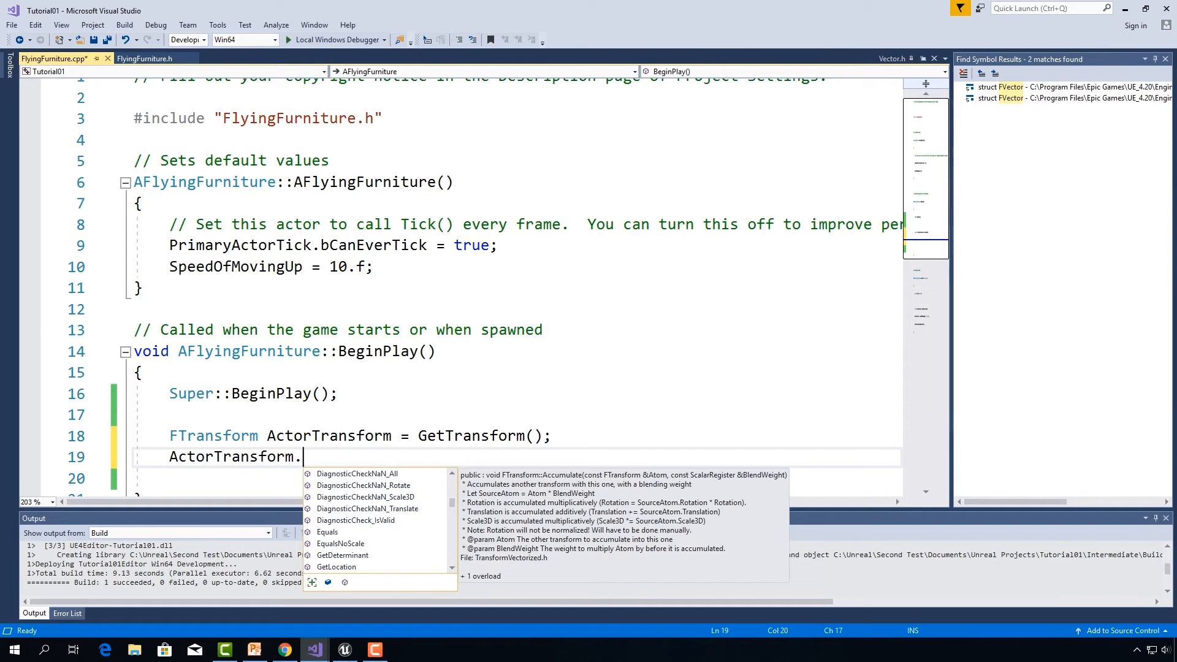
Step: Finish the line as ActorTransform.GetLocation(), replacing the briefly tried GetScale3D()
text(GetT)
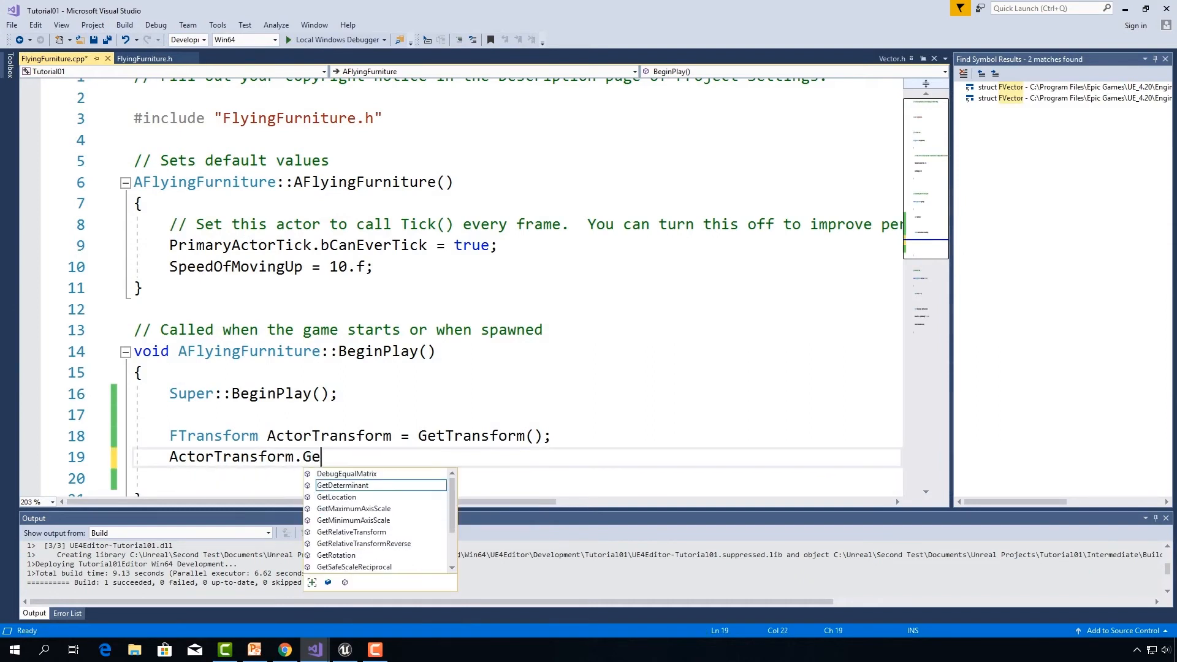
text(tScale3D();)
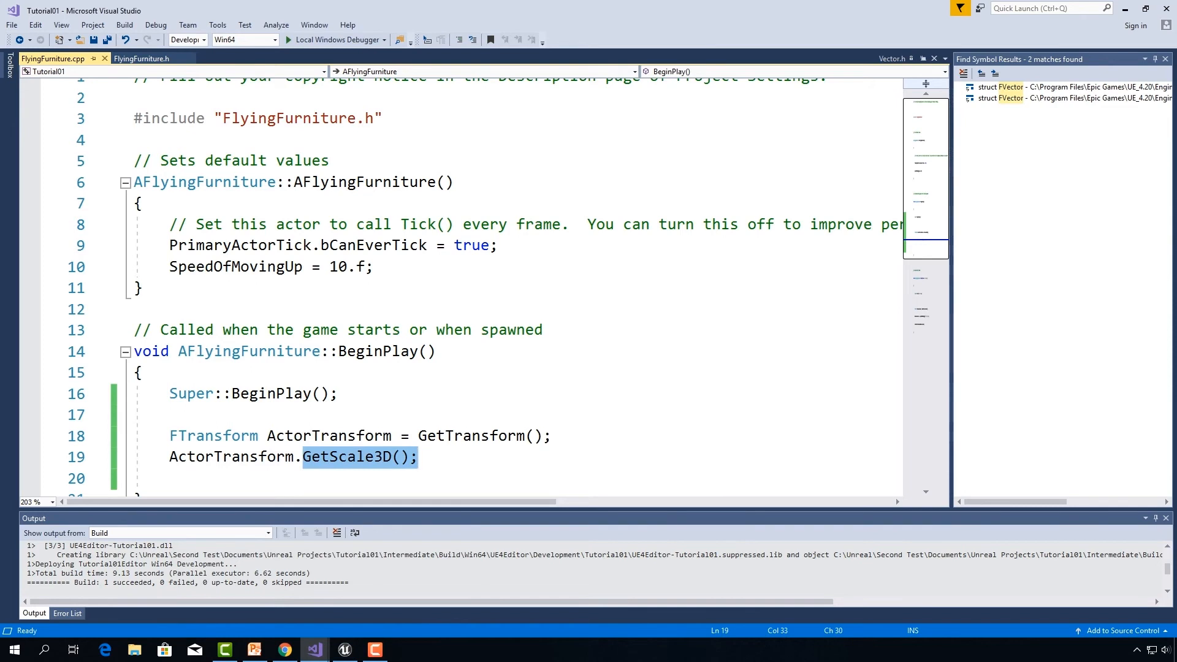
text(GetLocation)
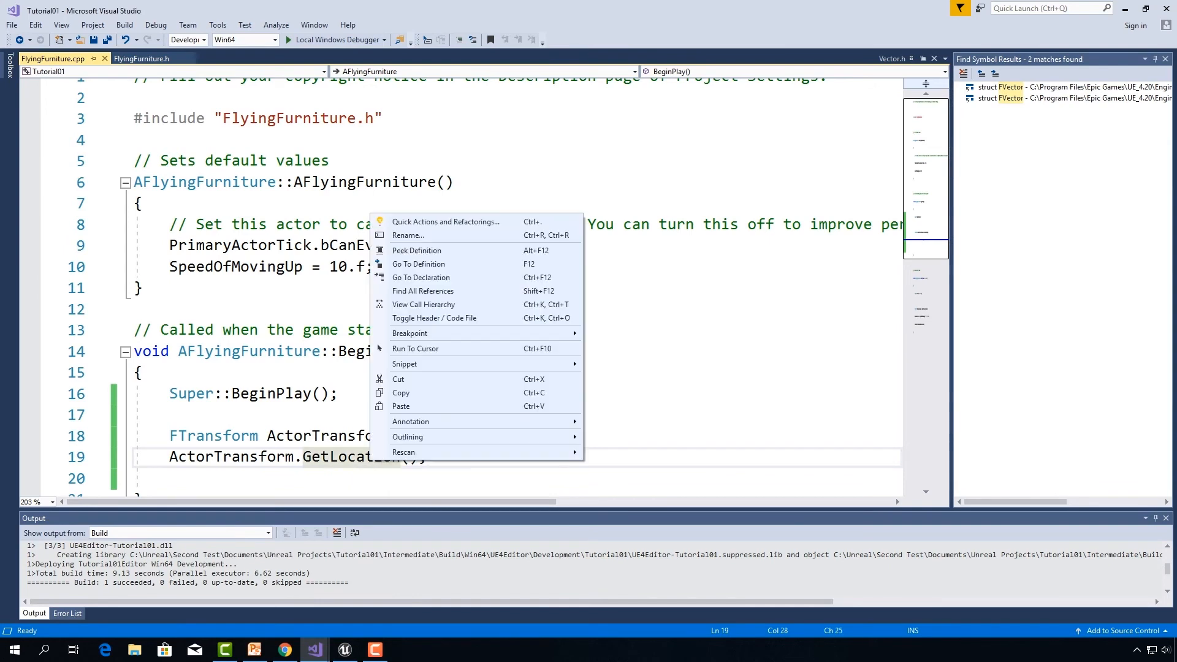
mouse_move(408, 435)
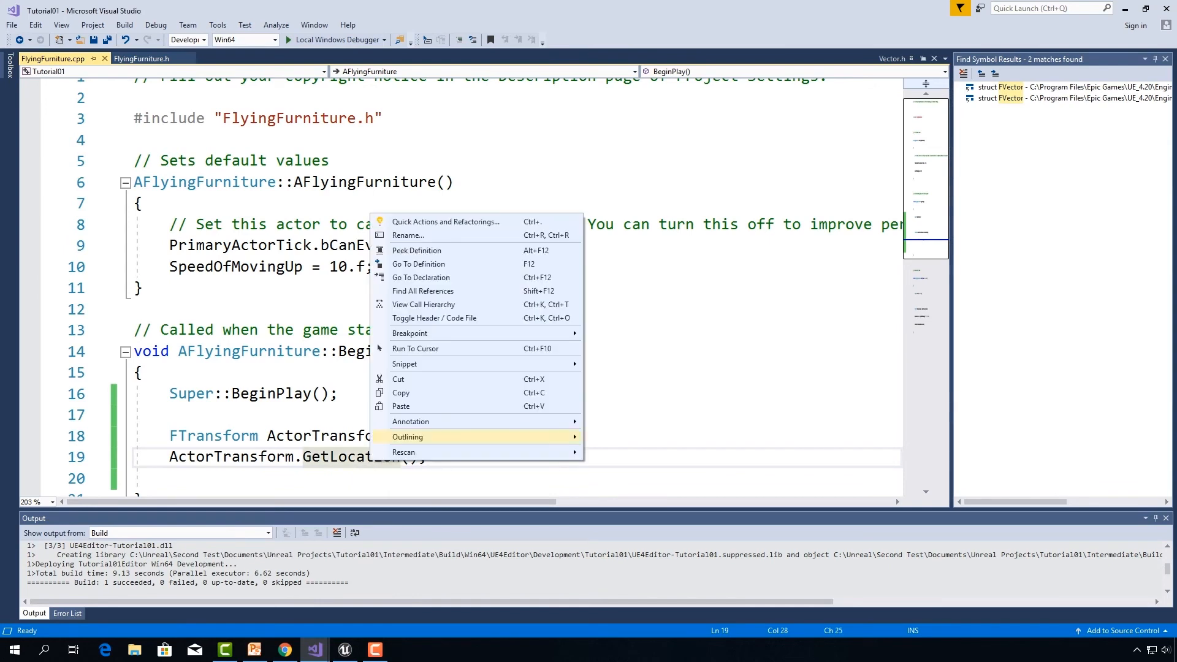
Step: Inspect GetLocation's definition in TransformVectorized.h, then start a UE line in BeginPlay
click(418, 264)
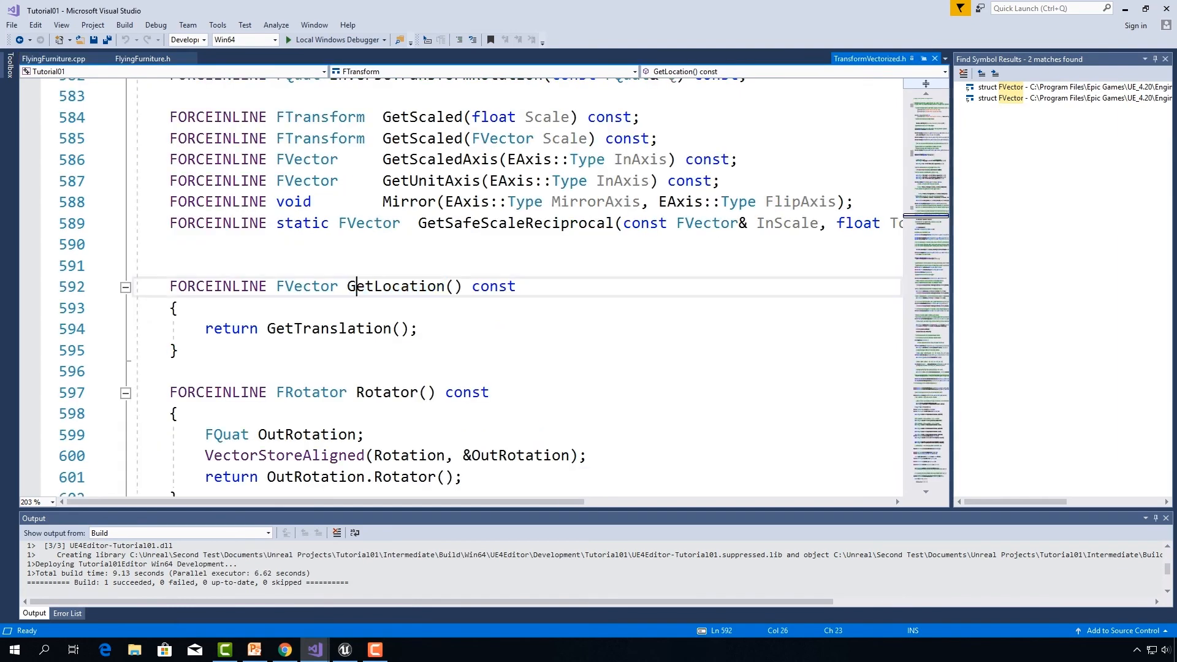
click(339, 328)
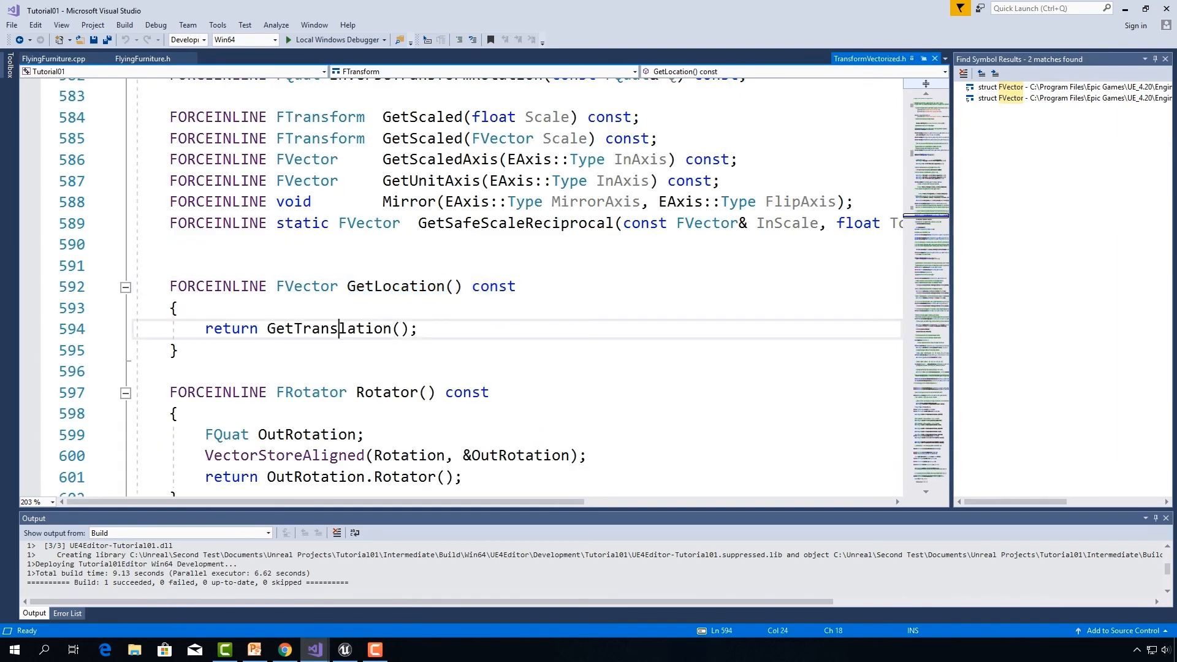
click(53, 59)
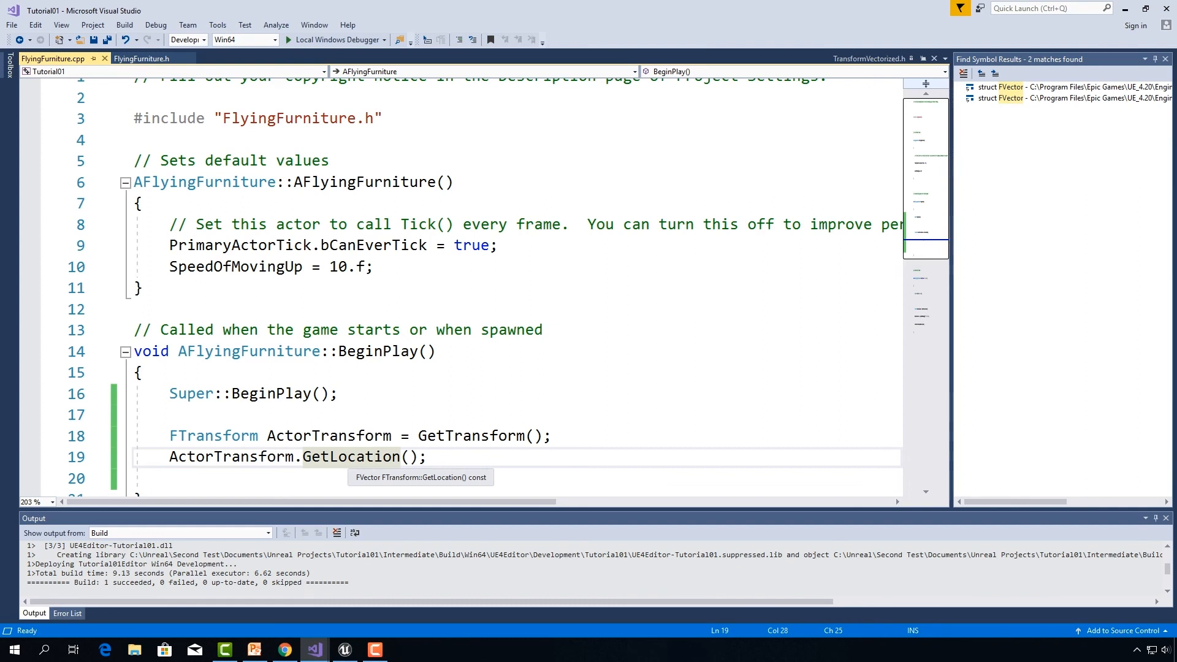
text(UE)
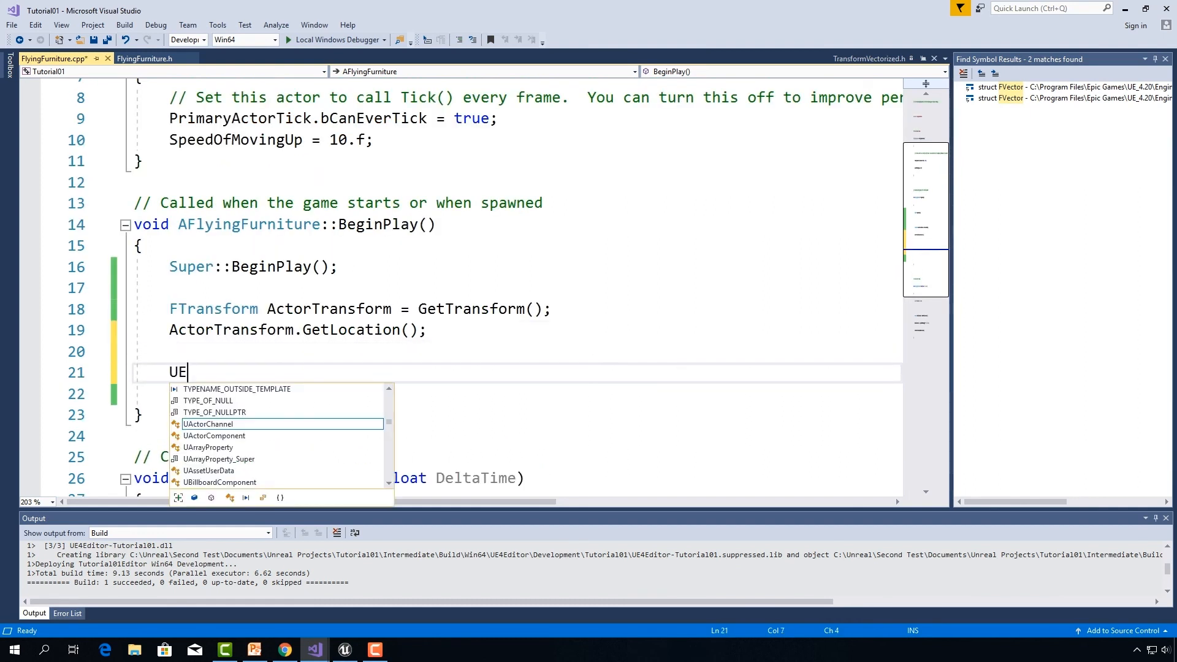